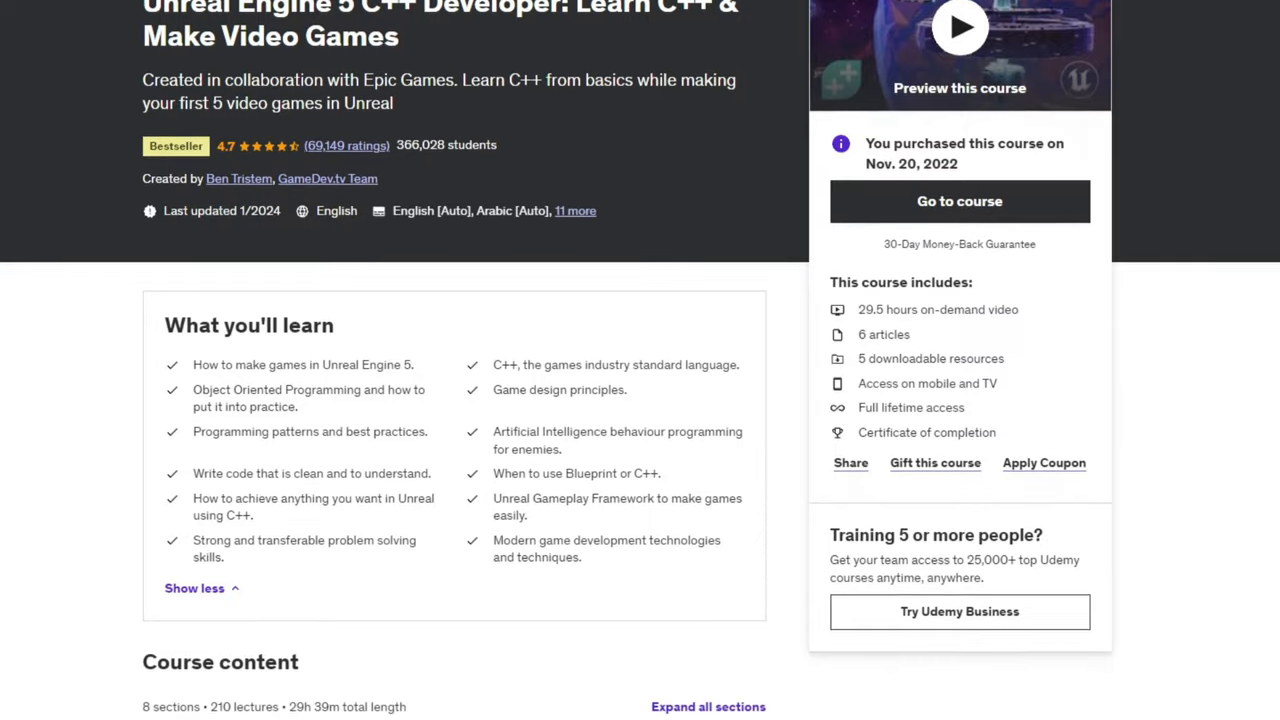
Shape the cube into a bevelled robot body with a raised top strip, then exit Edit Mode
scroll("down", 3)
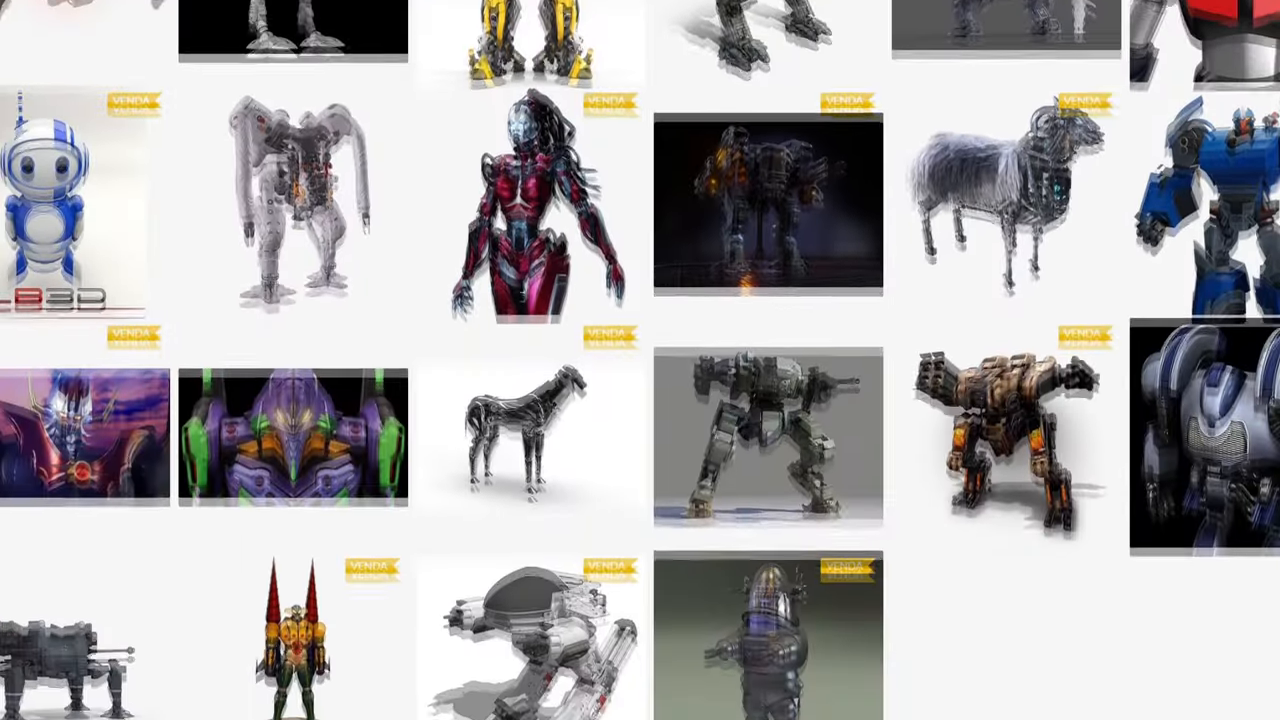
scroll("down", 3)
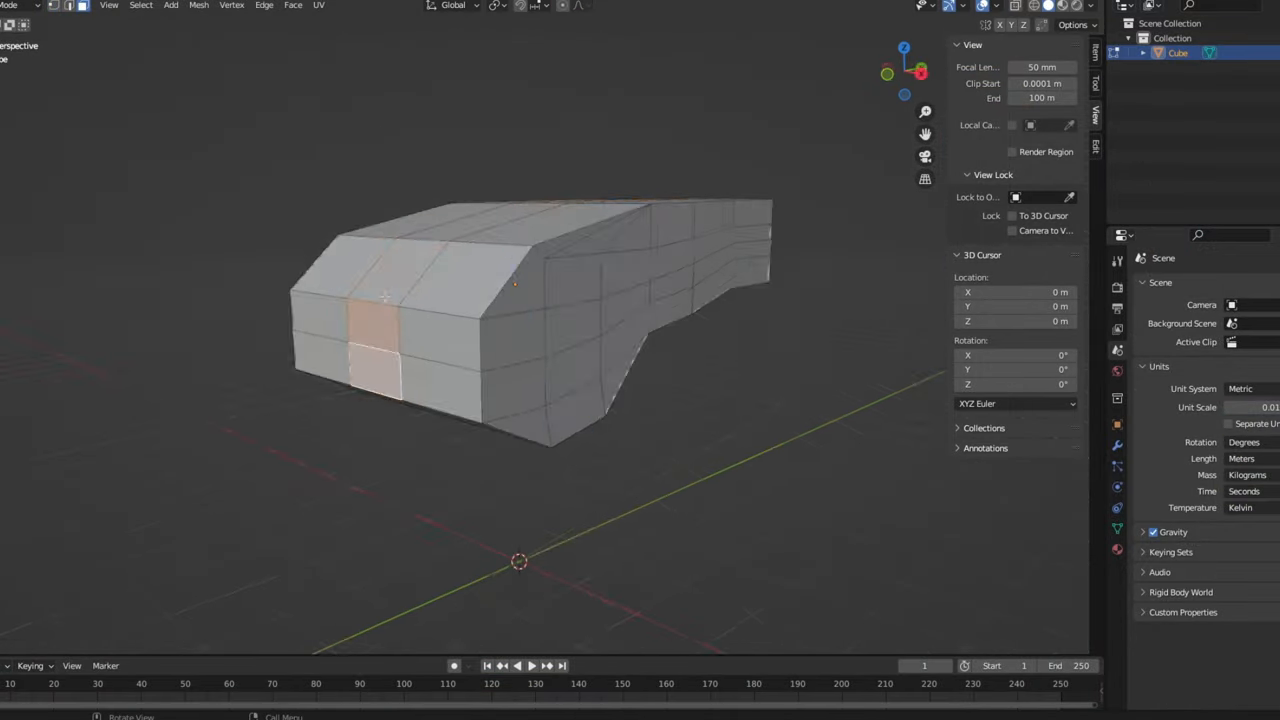
key("Tab")
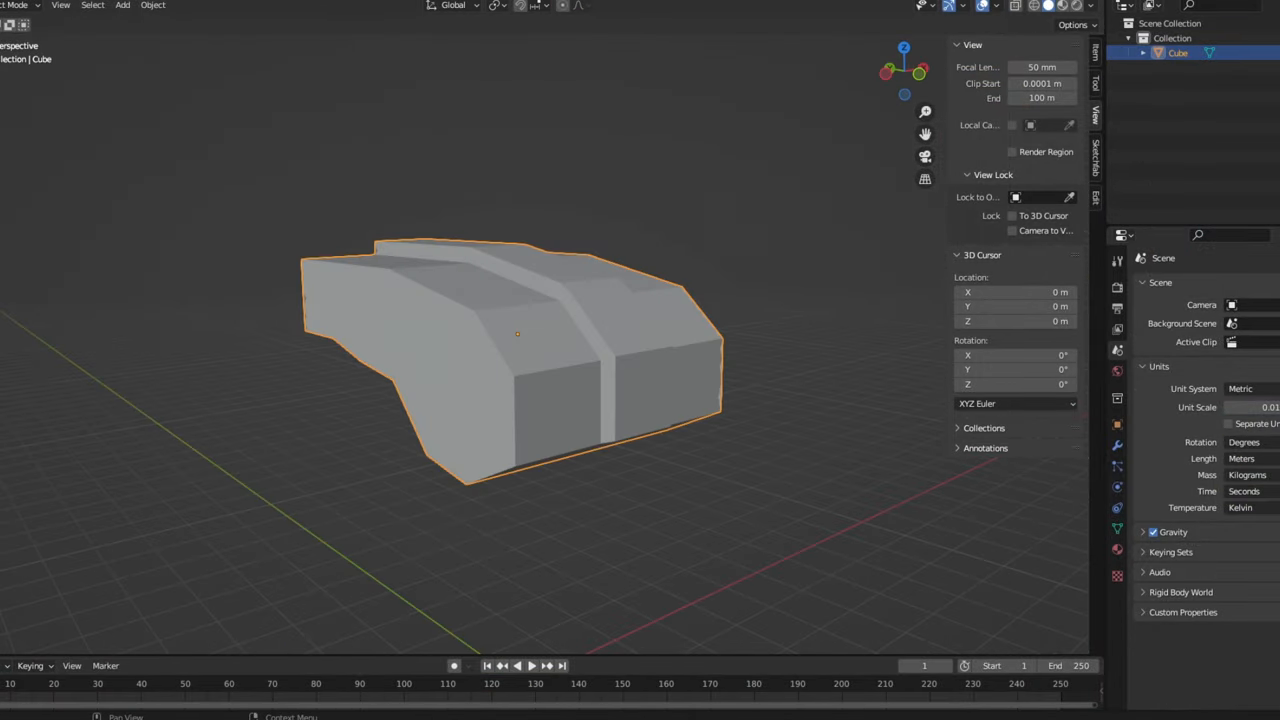
key("Tab")
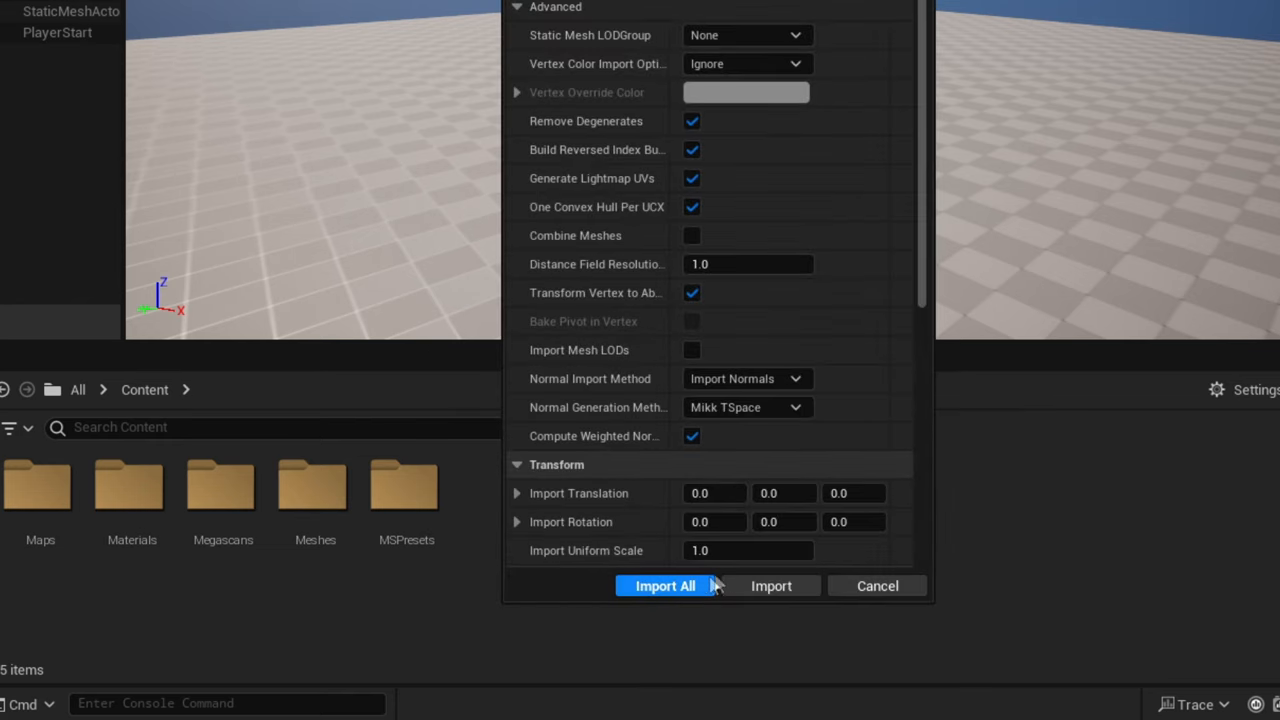
Import the Blender body mesh with the reviewed FBX settings via Import All
left_click(664, 586)
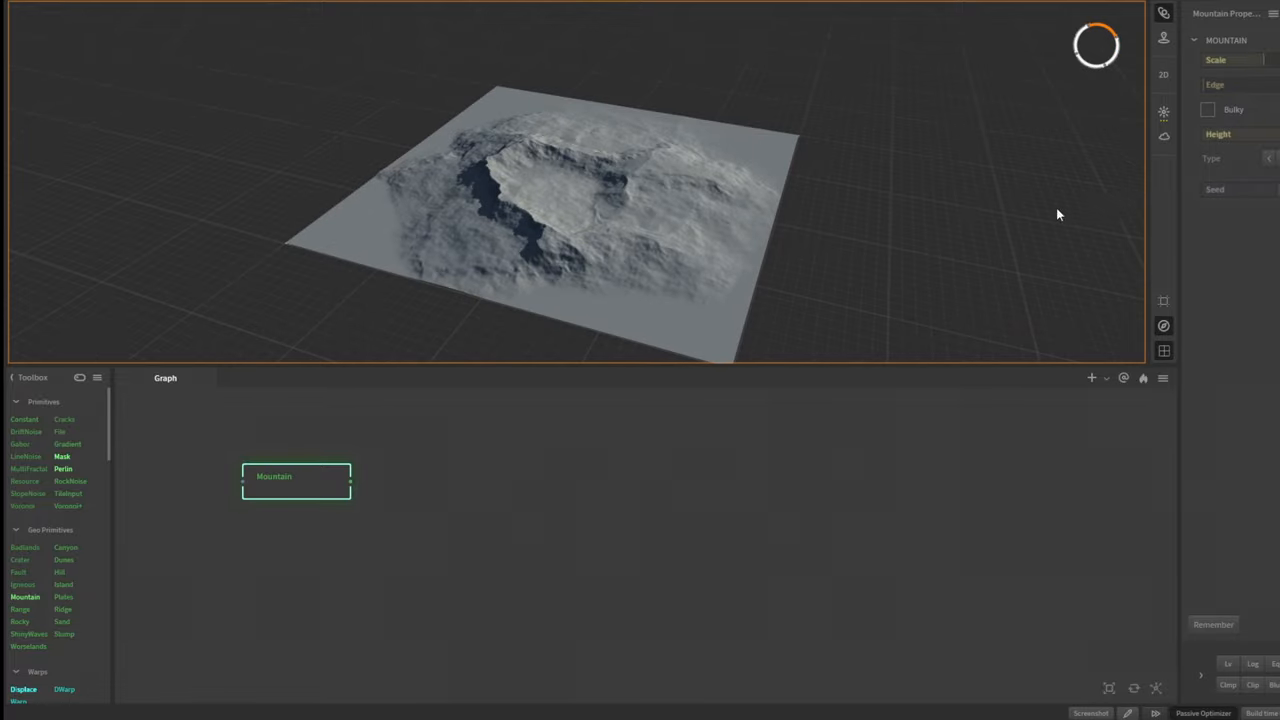
Chain two Erosion nodes after the Mountain node to erode the terrain
left_click(1207, 109)
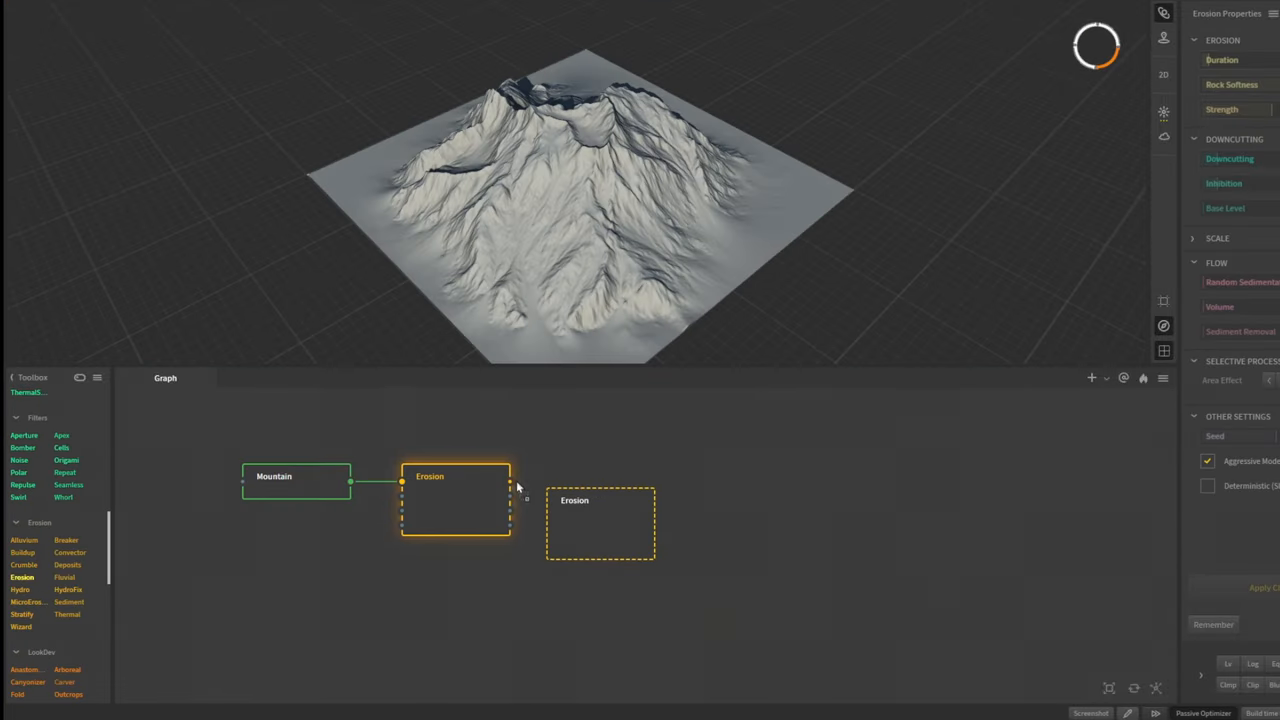
left_click_drag(510, 483, 552, 512)
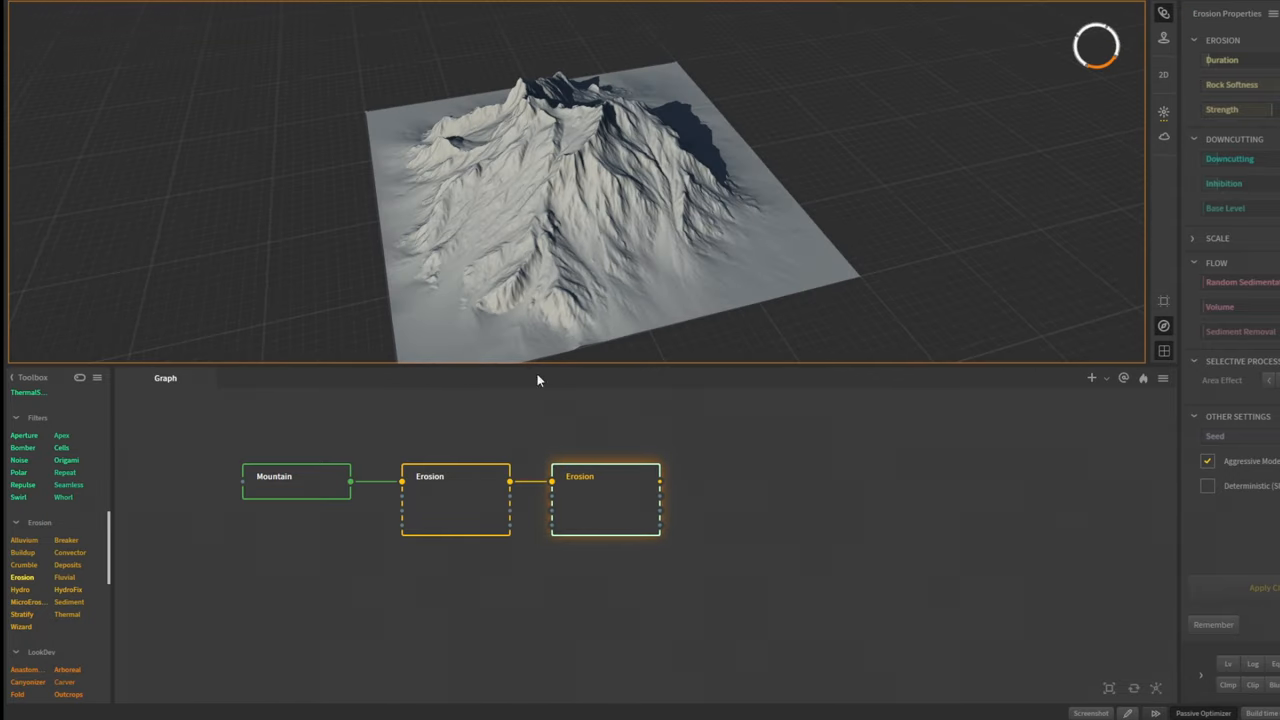
left_click(296, 480)
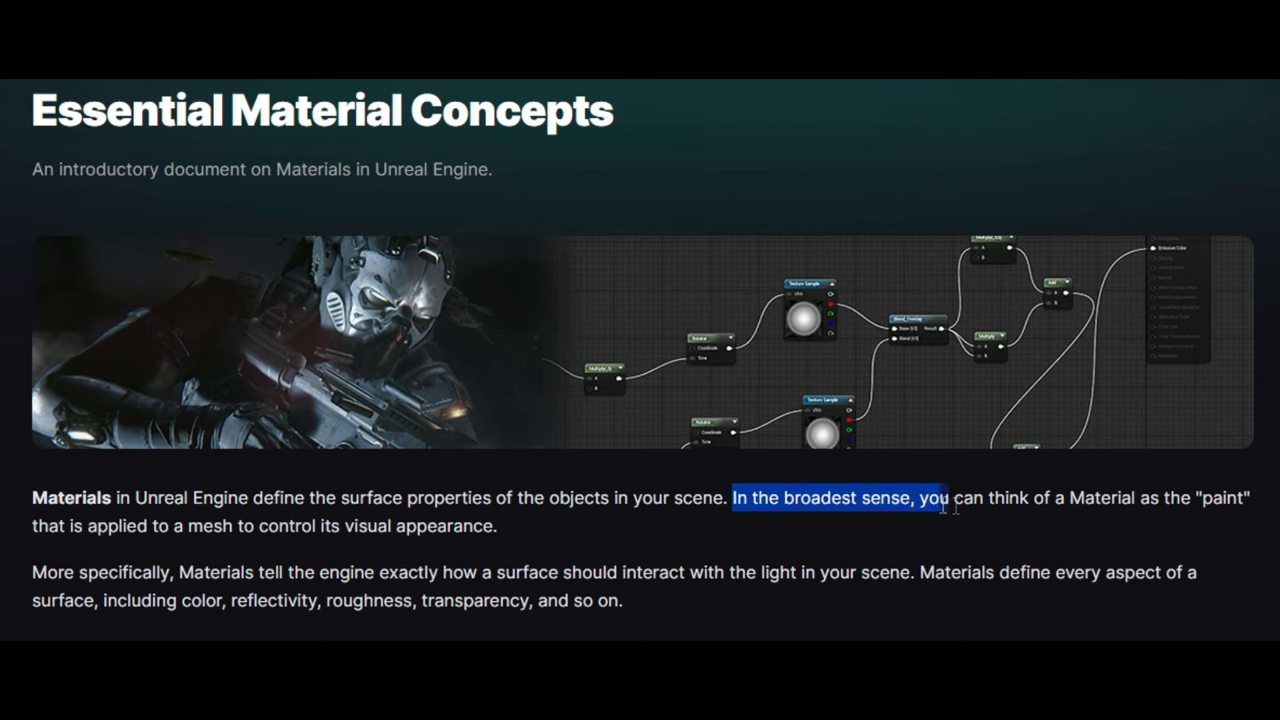
Highlight the sentence describing materials as paint in the Essential Material Concepts page
left_click_drag(950, 497, 495, 523)
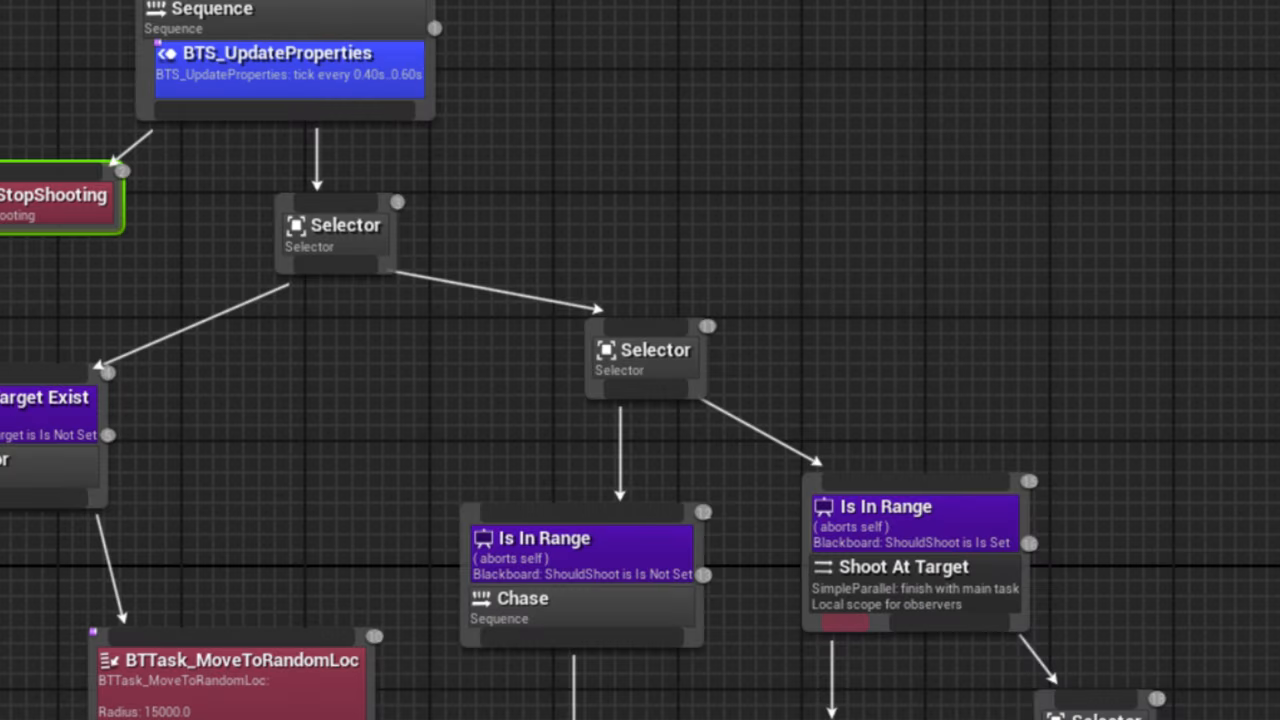
Scroll through the behavior tree's Selector, Is In Range, Chase and Shoot At Target nodes
scroll("down", 3)
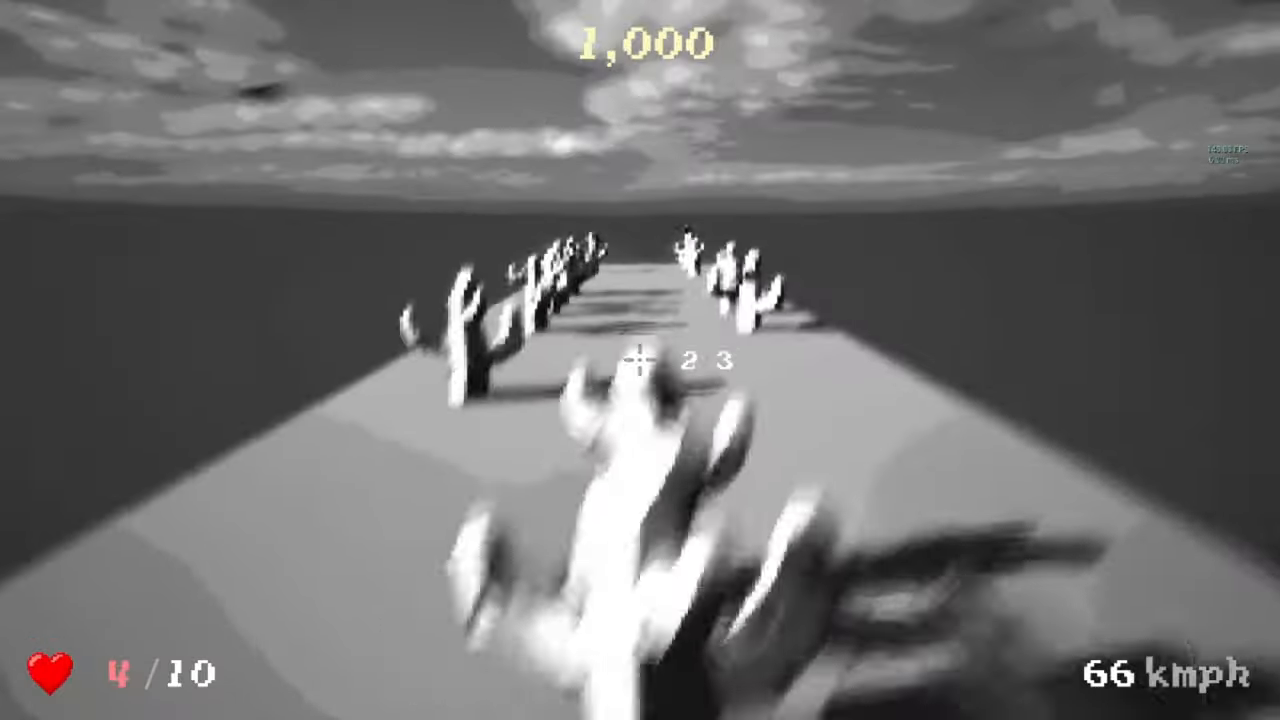
Play the black-and-white driving game down the cactus-lined road
left_click(640, 360)
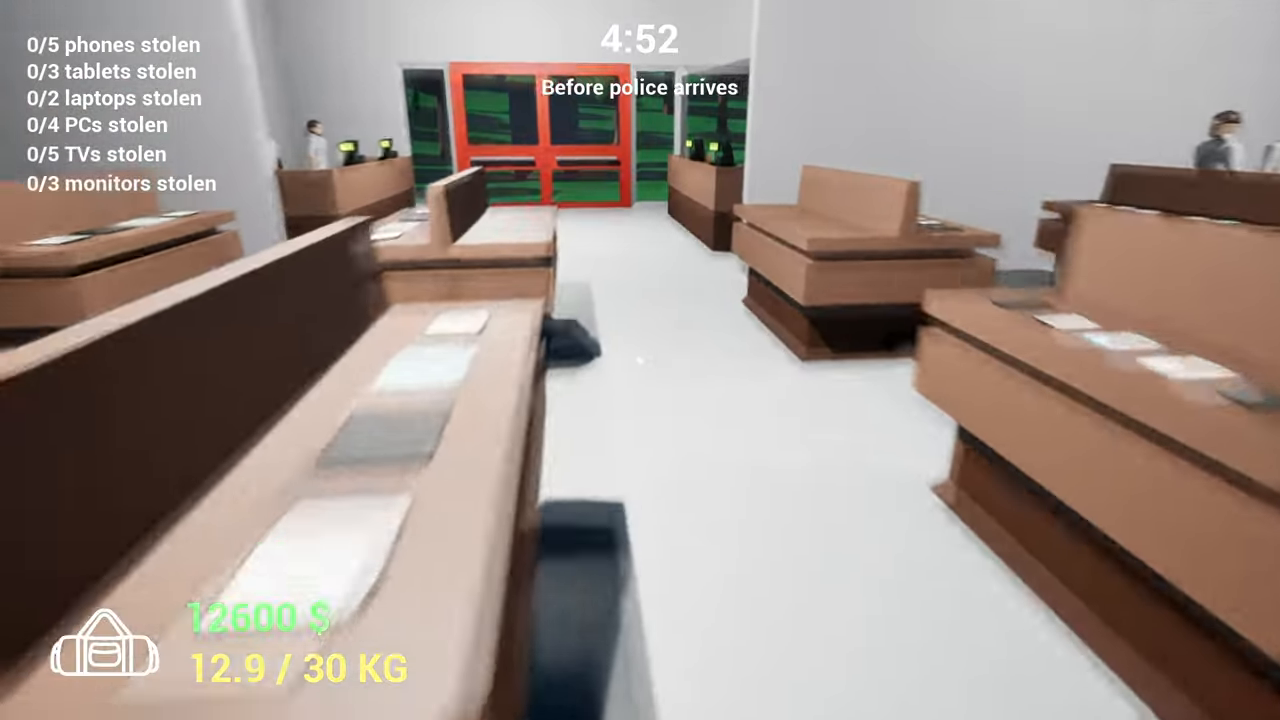
mouse_move(640, 360)
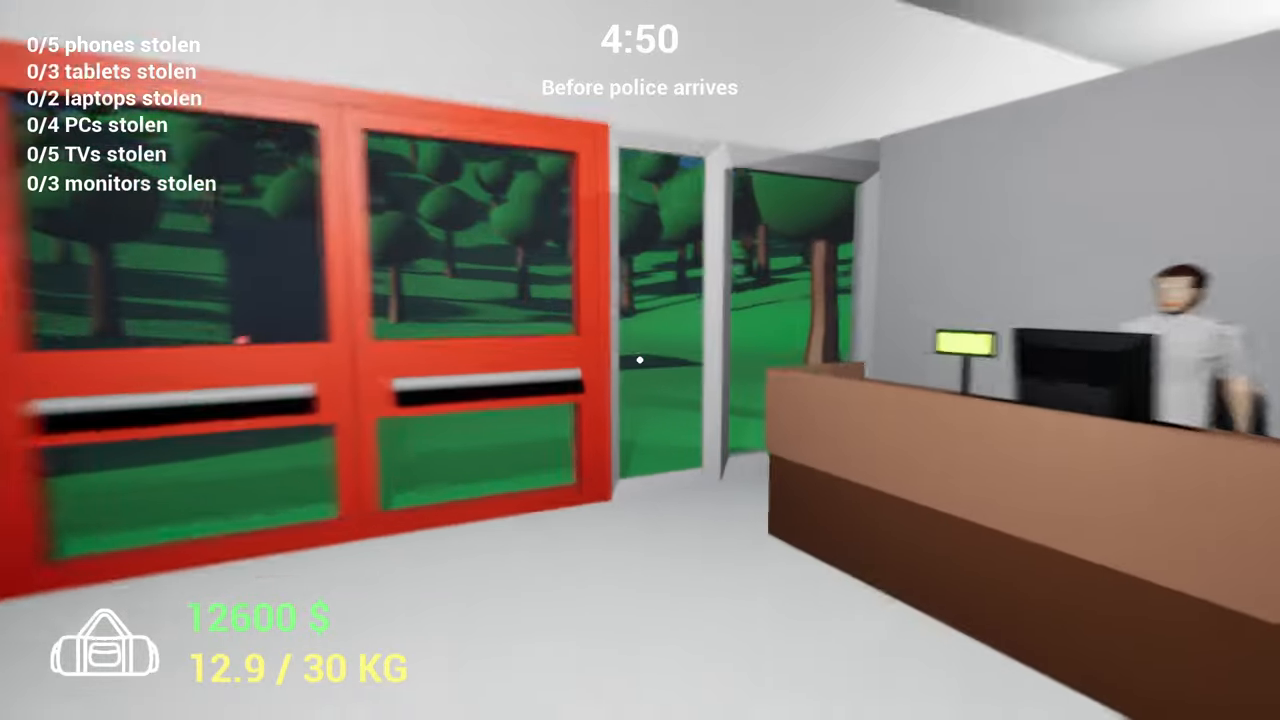